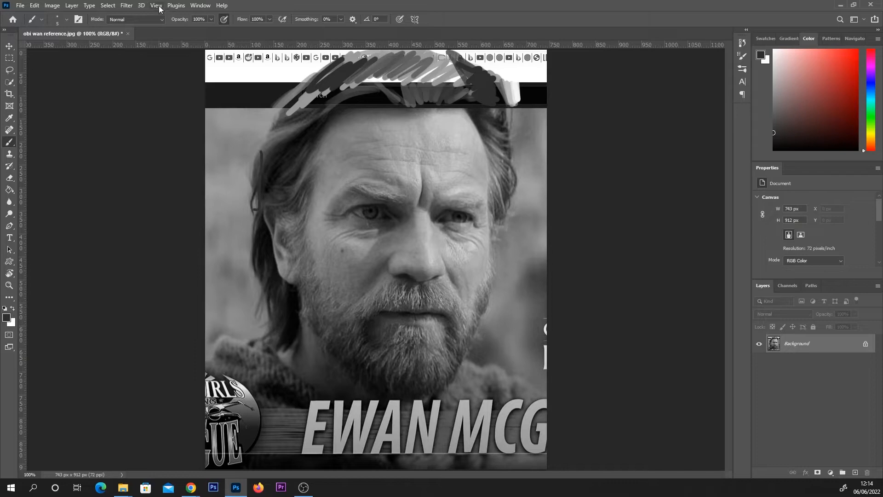
Reveal the View menu commands for adding a guide layout to the portrait.
{"action": "left_click", "coordinate": [157, 5]}
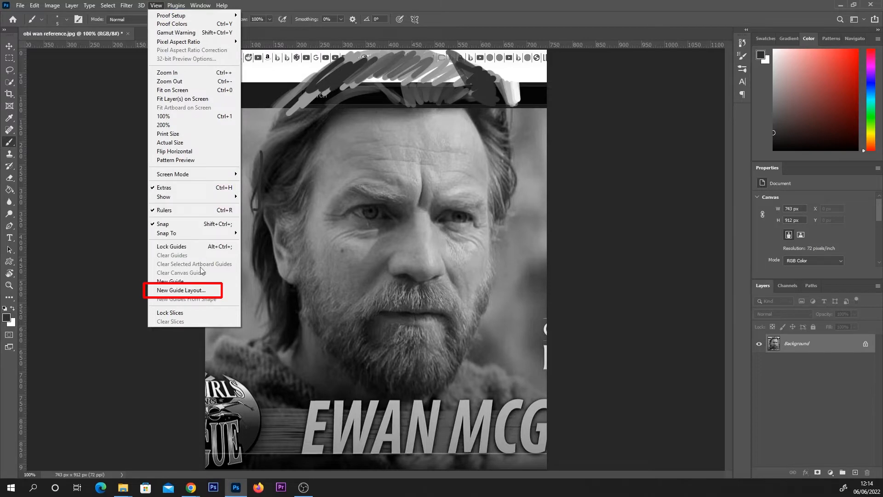
{"action": "mouse_move", "coordinate": [182, 290]}
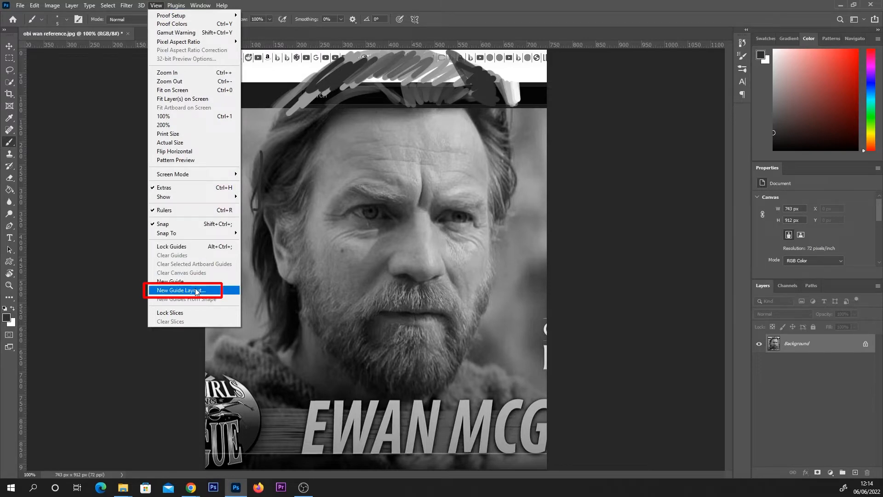
Apply a New Guide Layout of 3 columns and 3 rows with 0 px gutters over the portrait.
{"action": "left_click", "coordinate": [182, 290]}
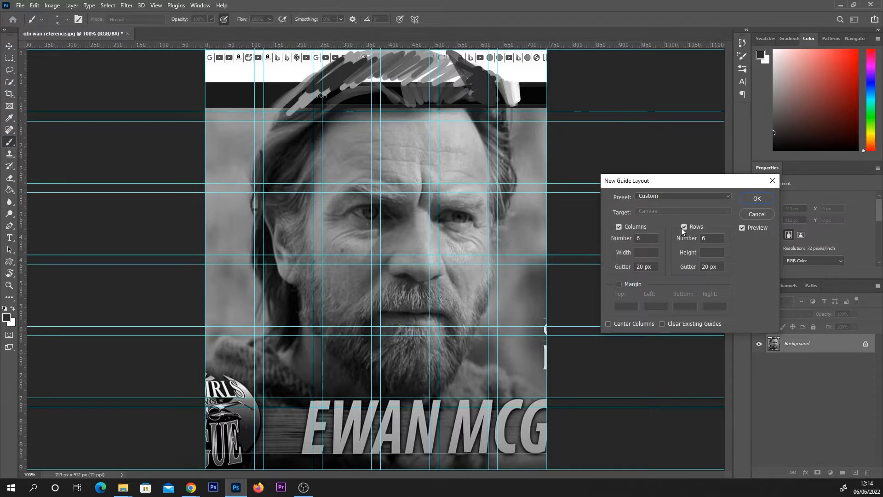
{"action": "left_click", "coordinate": [684, 226]}
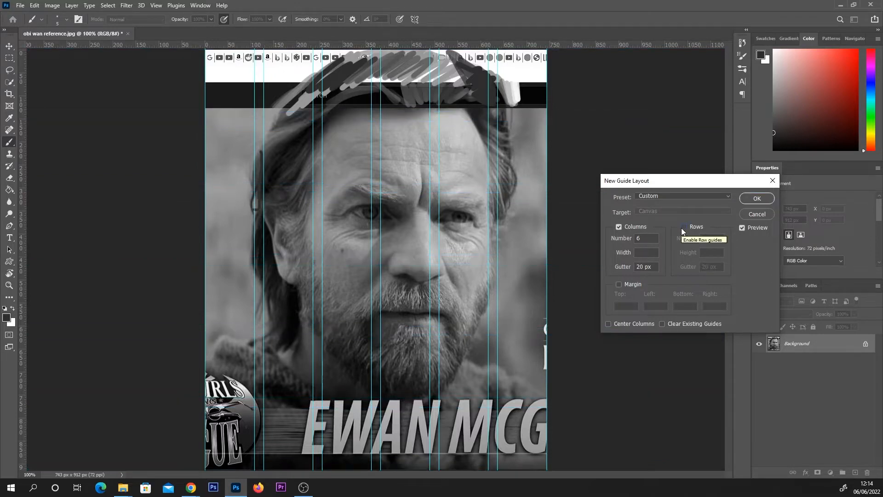
{"action": "left_click", "coordinate": [684, 227]}
{"action": "type", "text": "3"}
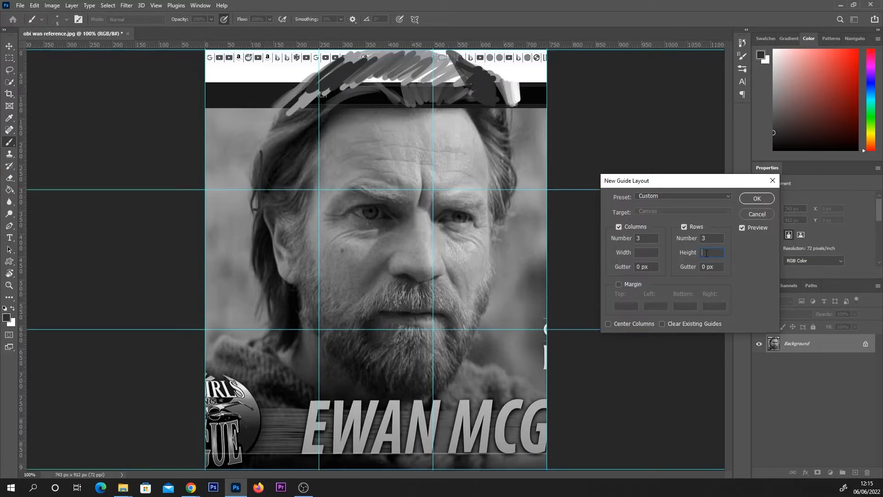
{"action": "left_click", "coordinate": [756, 199]}
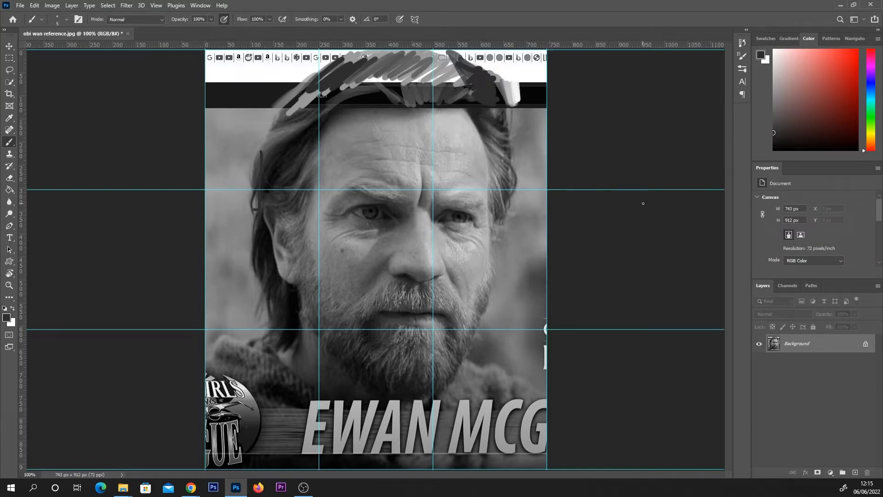
{"action": "left_click", "coordinate": [157, 6]}
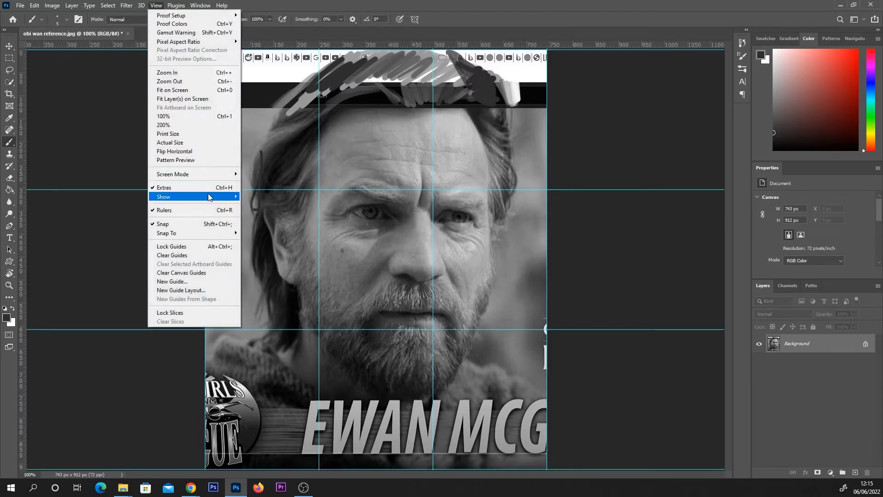
{"action": "mouse_move", "coordinate": [164, 196]}
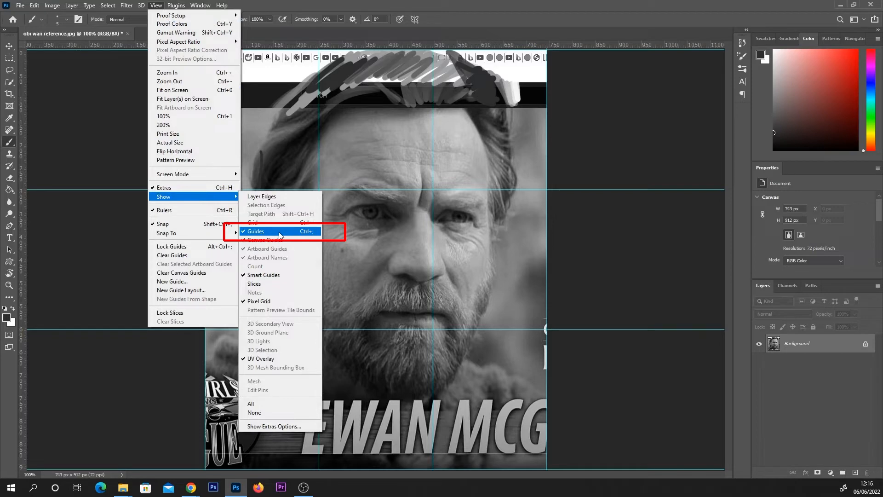
{"action": "left_click", "coordinate": [255, 232]}
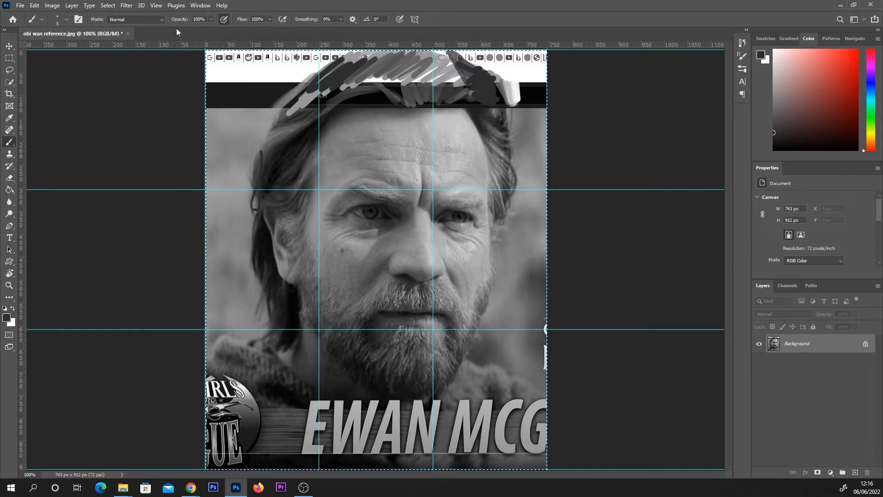
Create a new 743×912 px white canvas from the Clipboard preset beside the reference.
{"action": "left_click", "coordinate": [19, 6]}
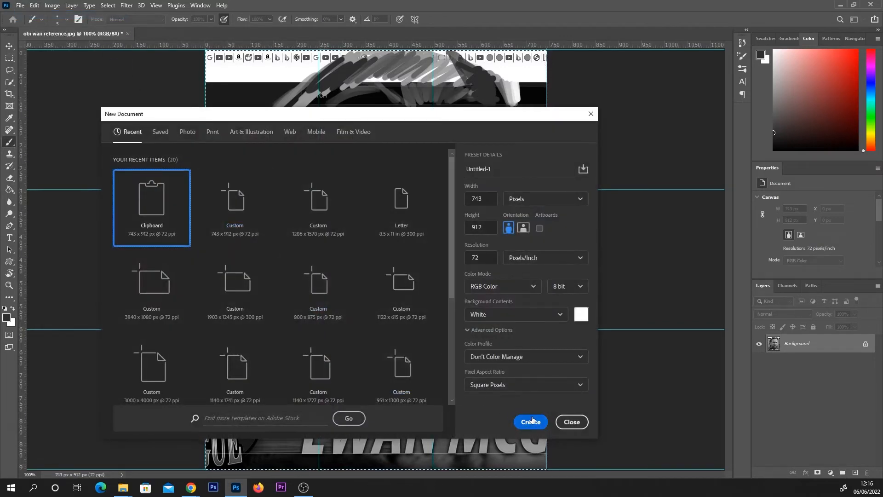
{"action": "left_click", "coordinate": [530, 422]}
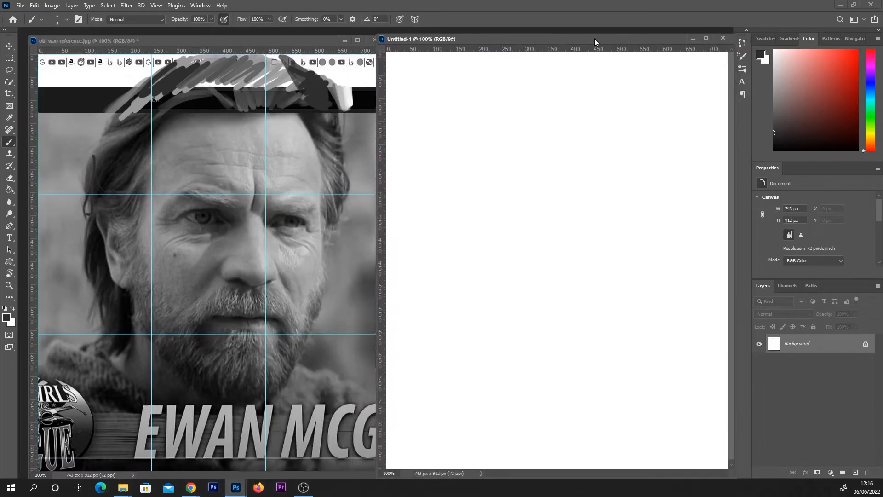
{"action": "mouse_move", "coordinate": [334, 83]}
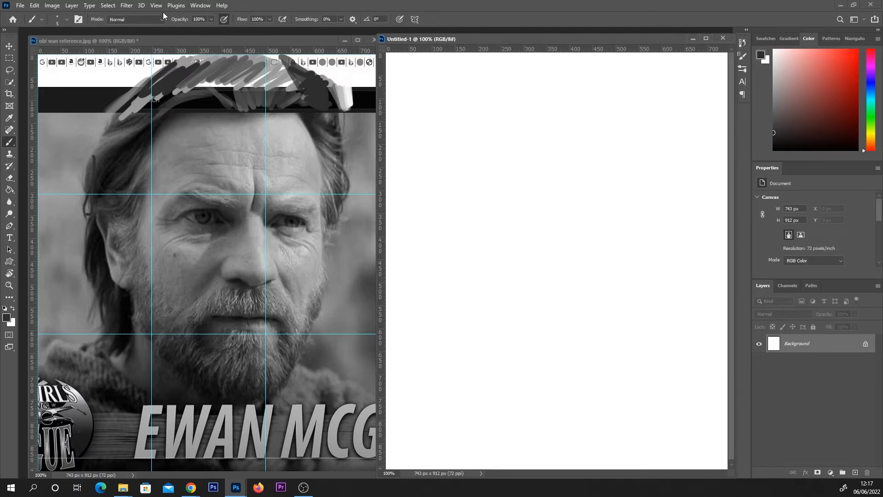
Apply the same 3-column, 3-row guide layout to the blank canvas.
{"action": "left_click", "coordinate": [156, 6]}
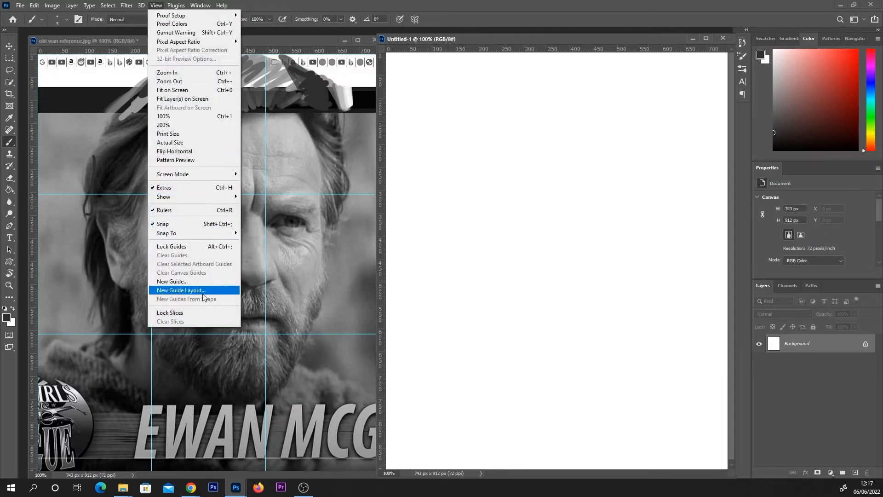
{"action": "left_click", "coordinate": [180, 290]}
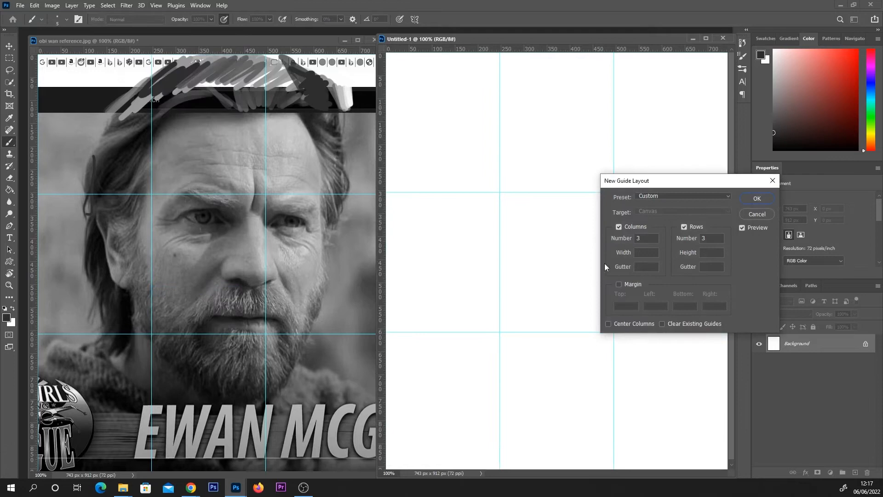
{"action": "mouse_move", "coordinate": [714, 219]}
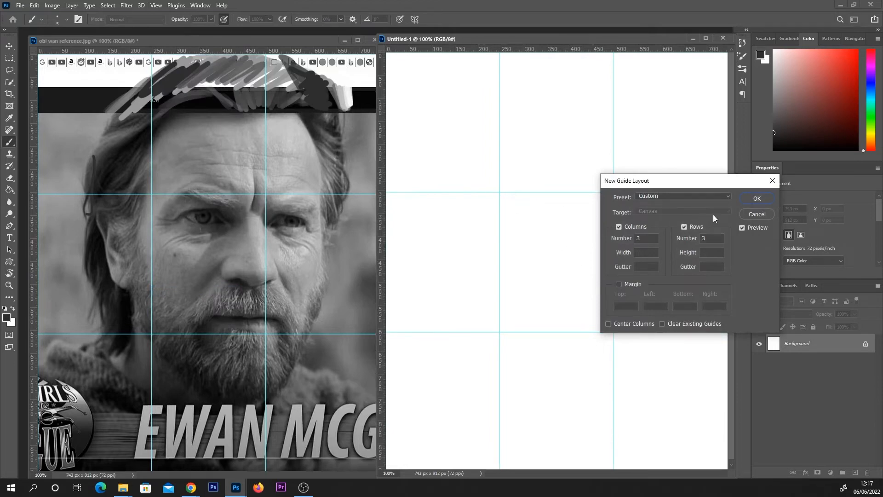
{"action": "left_click", "coordinate": [757, 199]}
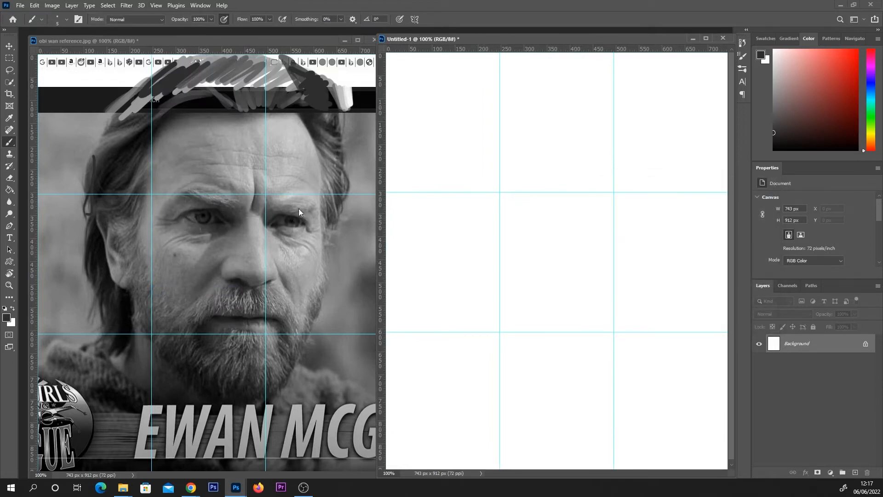
{"action": "mouse_move", "coordinate": [626, 220]}
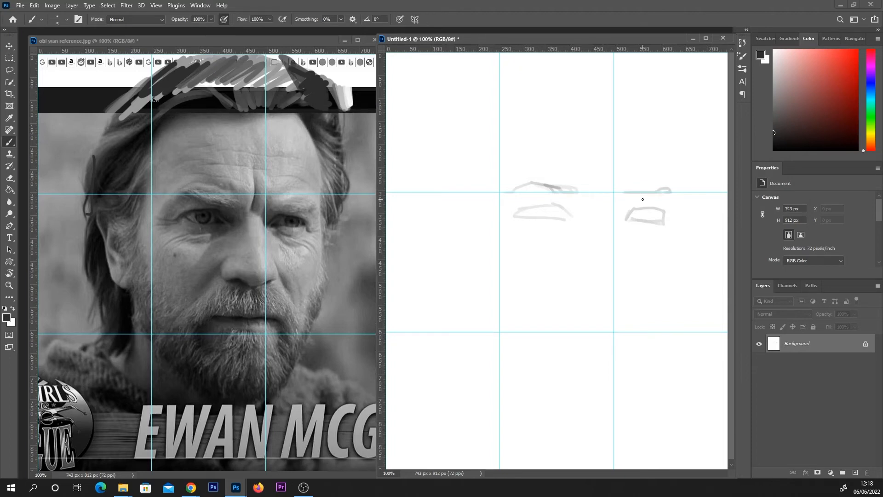
{"action": "mouse_move", "coordinate": [493, 127]}
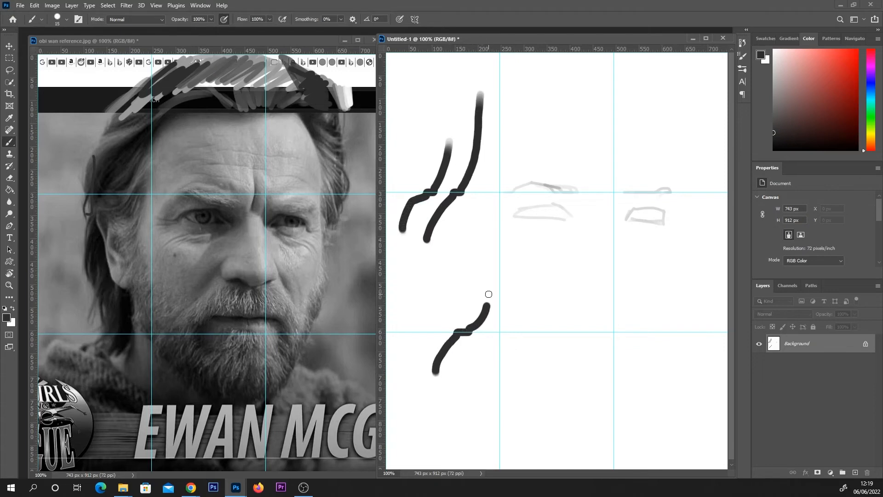
Turn off Snap in the View settings so strokes stop locking to the guides.
{"action": "left_click", "coordinate": [157, 5]}
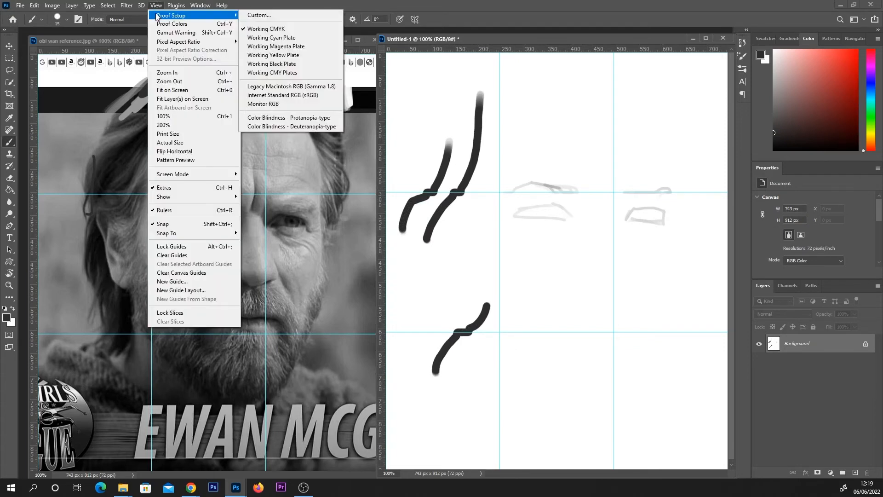
{"action": "mouse_move", "coordinate": [164, 224]}
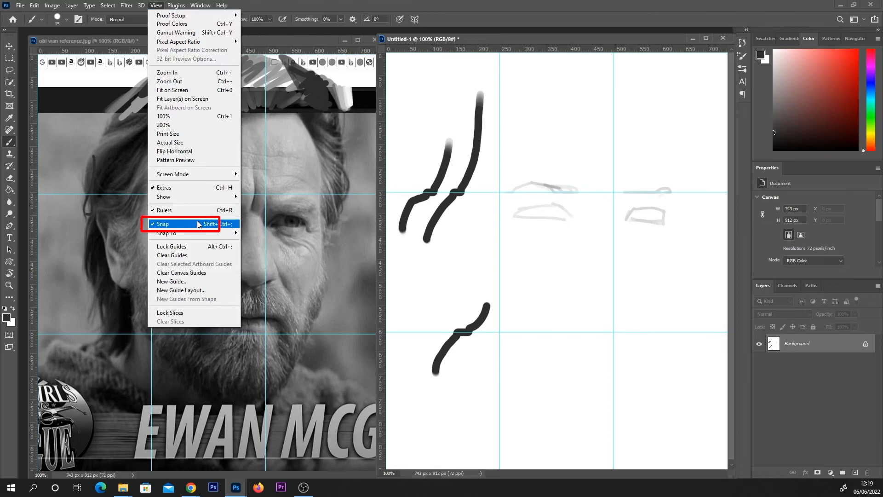
{"action": "left_click", "coordinate": [161, 224]}
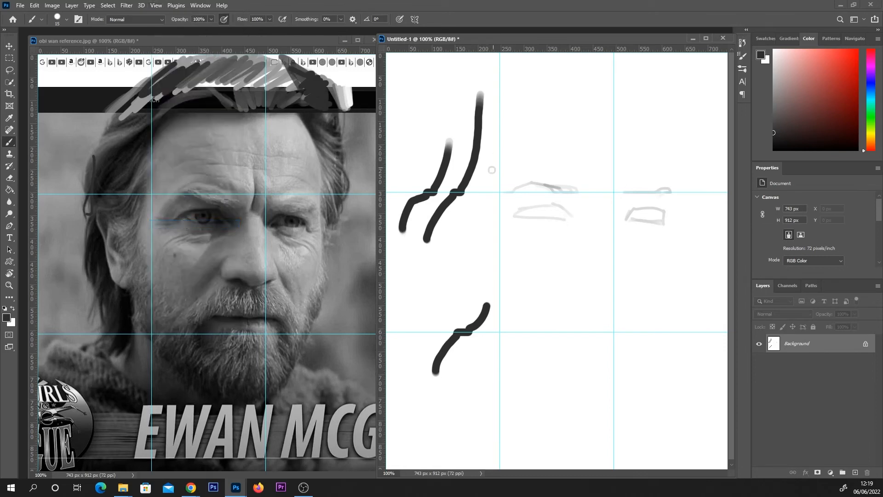